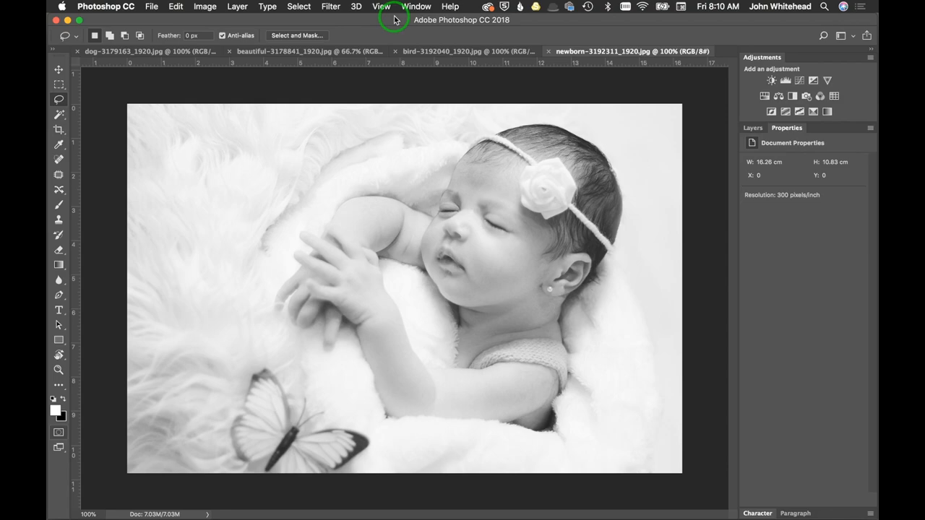
mouse_move(531, 213)
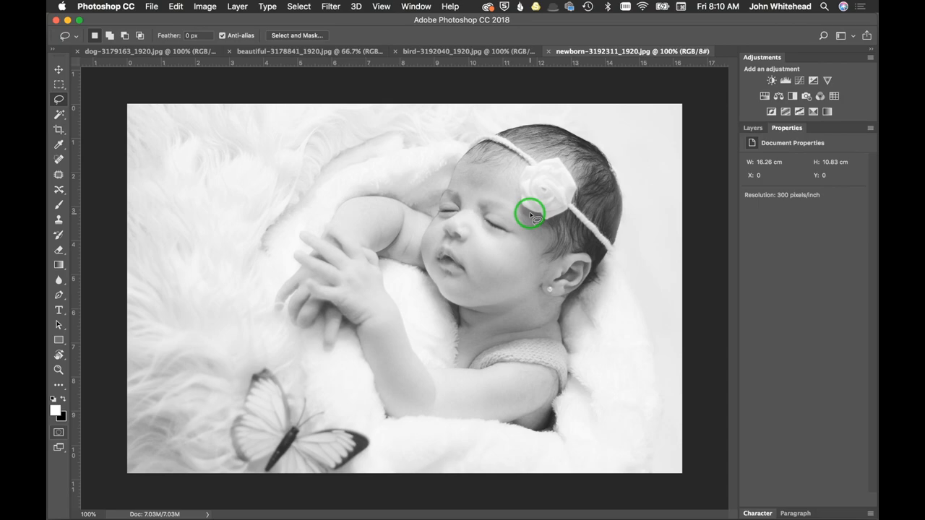
mouse_move(495, 318)
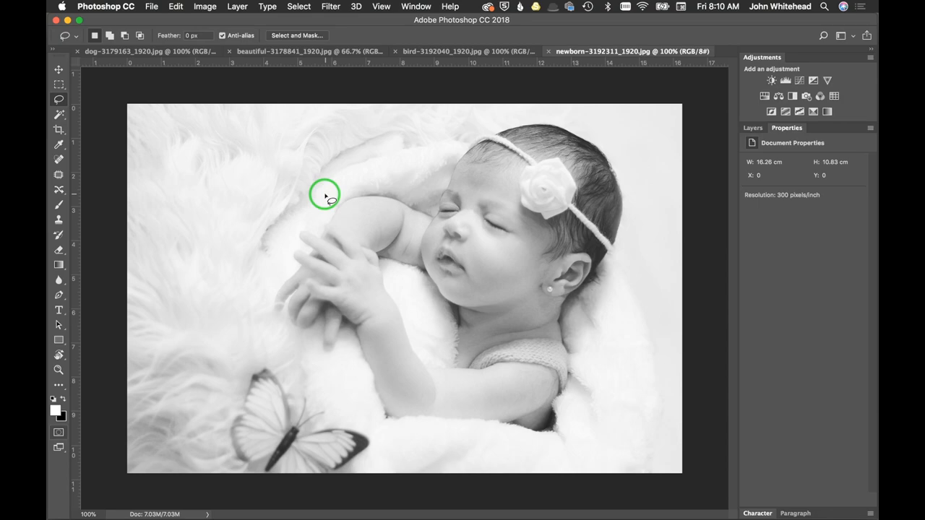
mouse_move(437, 277)
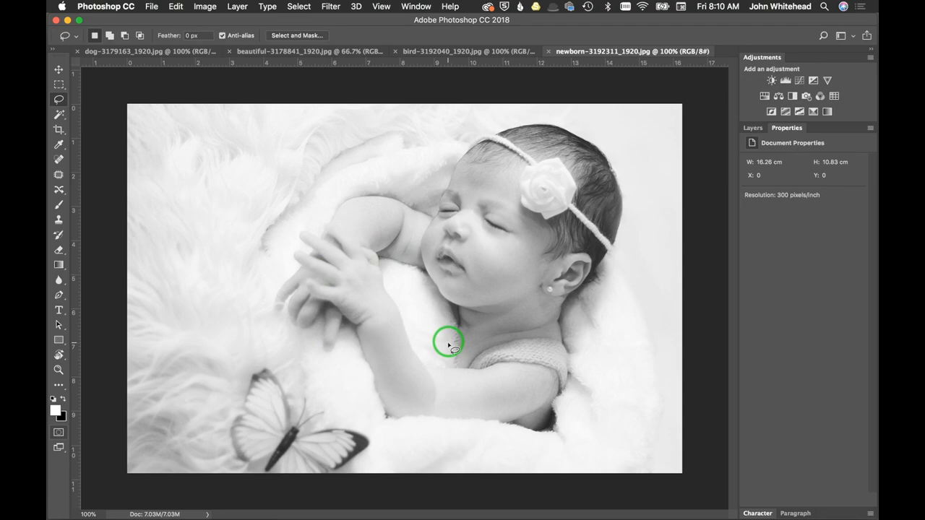
Open the Info panel and set its second color readout to Grayscale K percentage.
key("cmd+m")
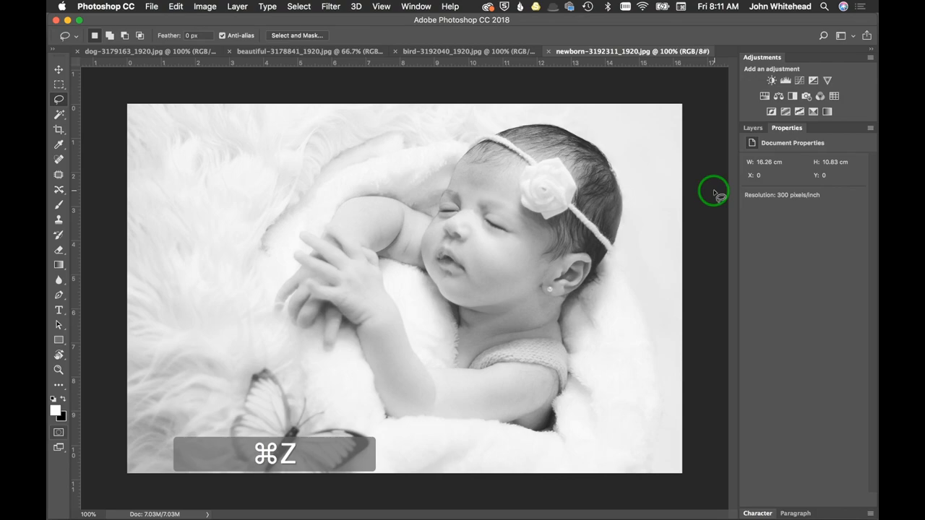
key("cmd+z")
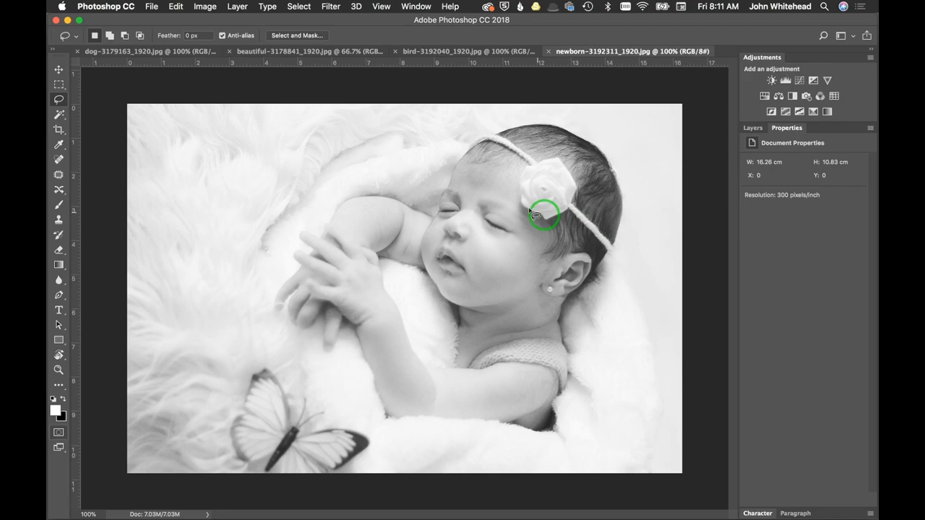
mouse_move(499, 250)
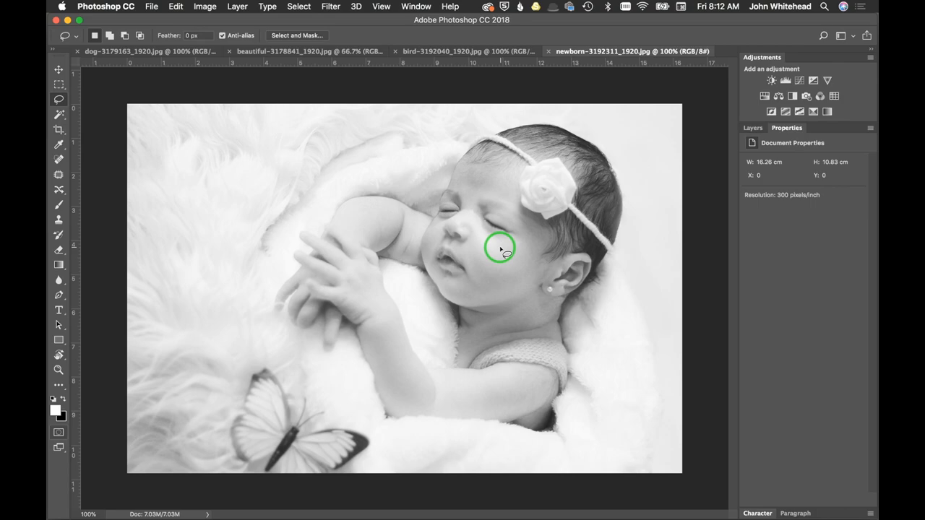
left_click(415, 6)
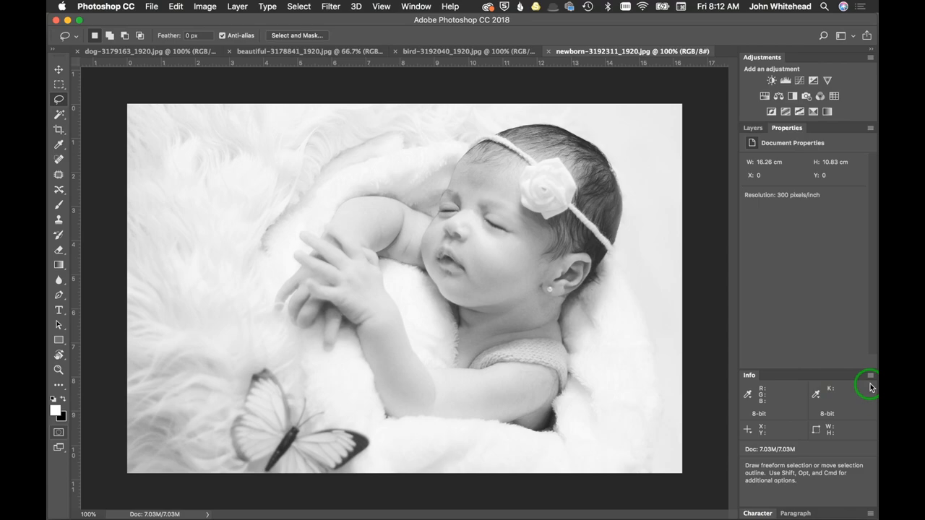
left_click(870, 375)
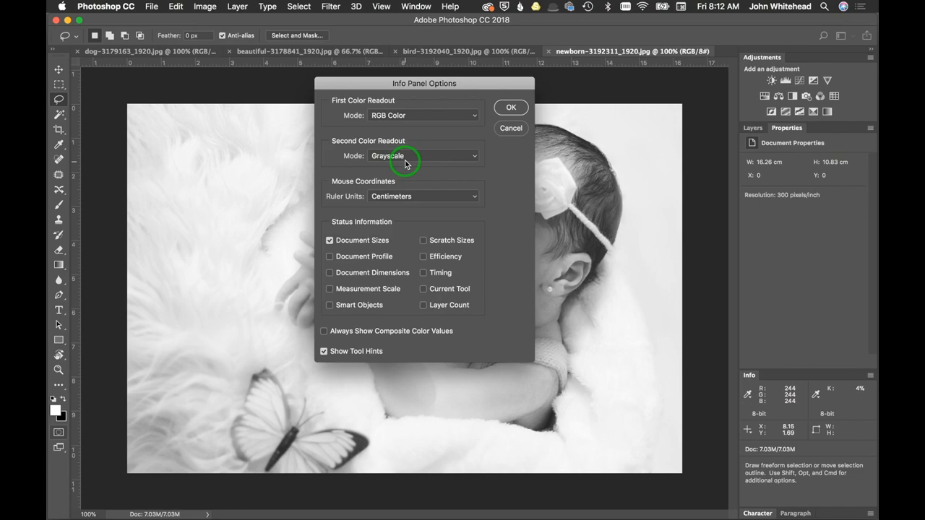
left_click(511, 107)
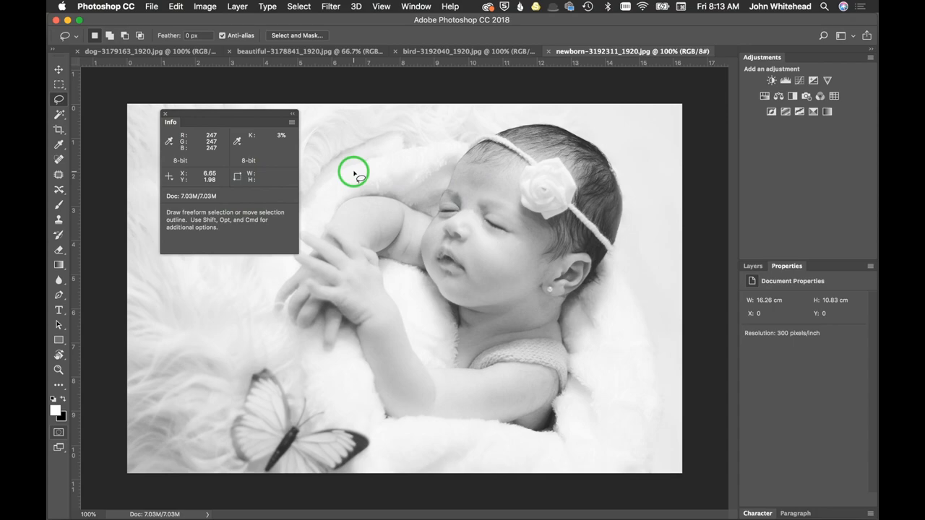
mouse_move(405, 184)
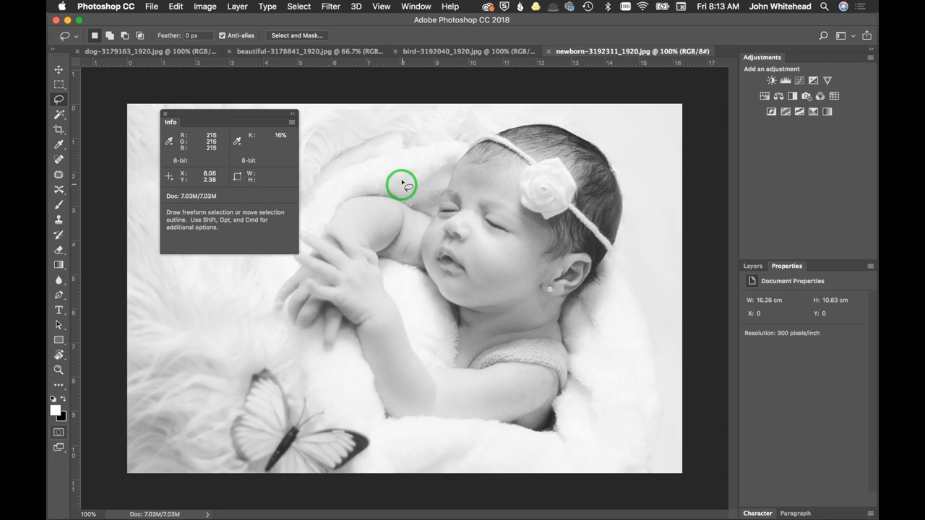
mouse_move(598, 260)
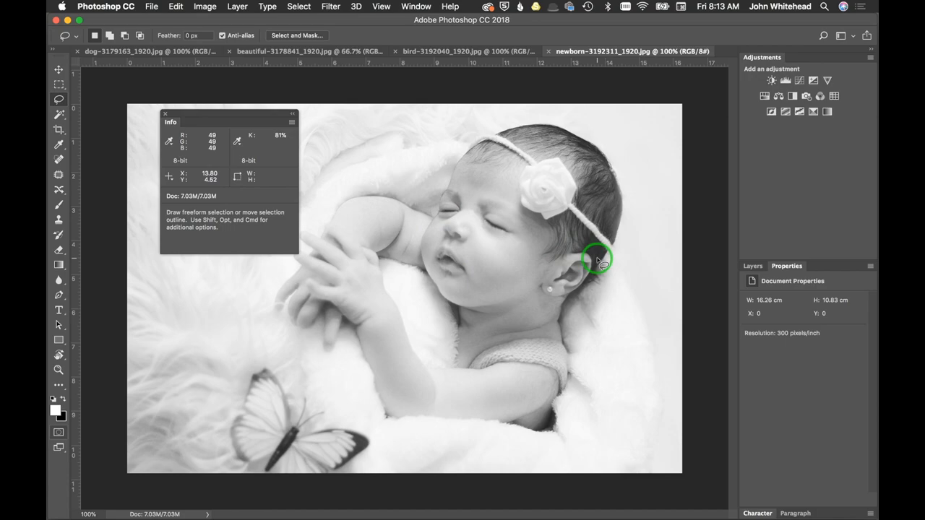
mouse_move(455, 449)
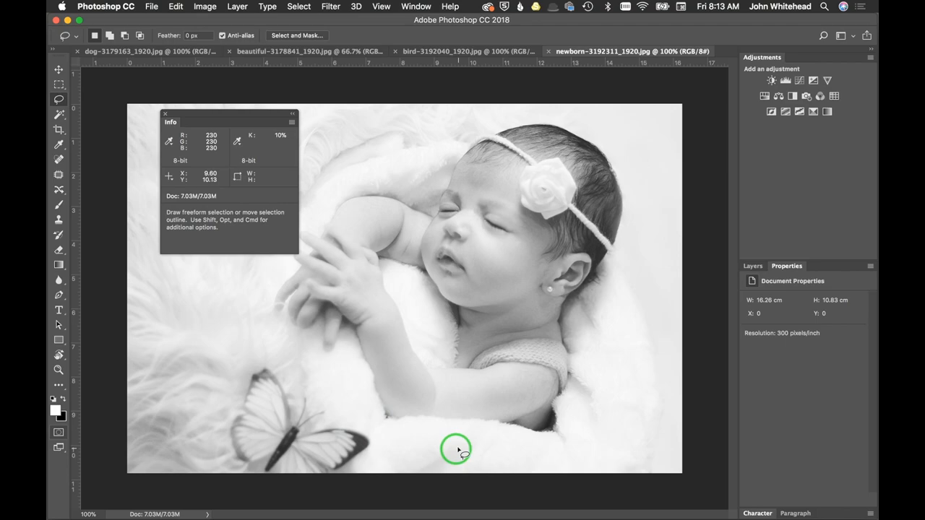
mouse_move(610, 115)
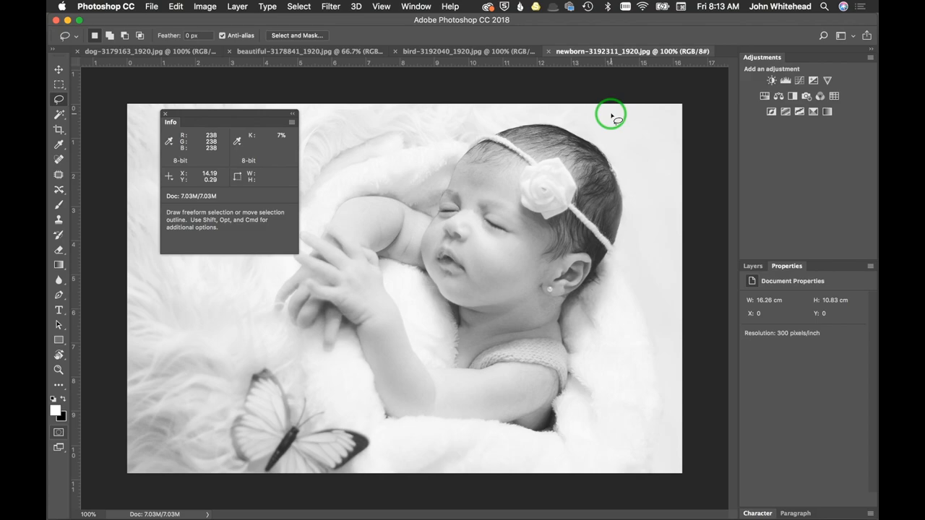
mouse_move(538, 351)
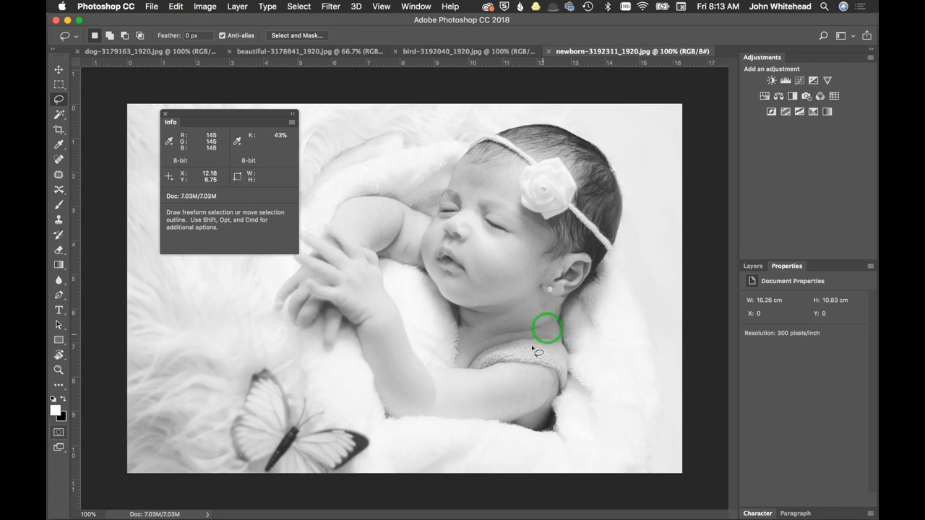
mouse_move(571, 172)
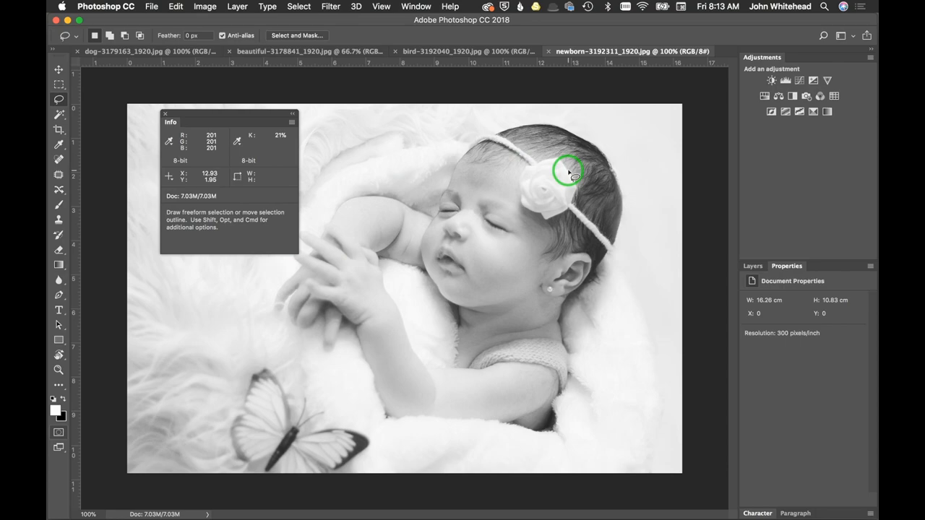
mouse_move(567, 174)
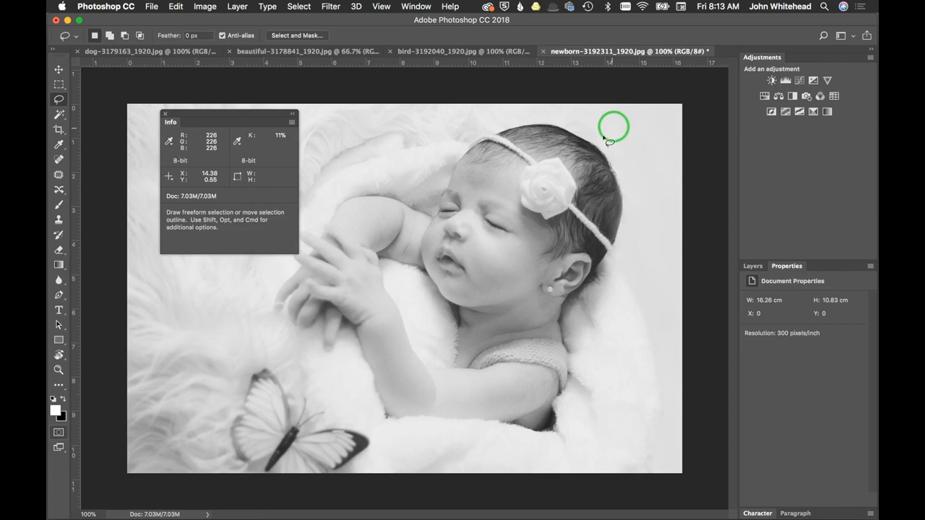
left_click(771, 80)
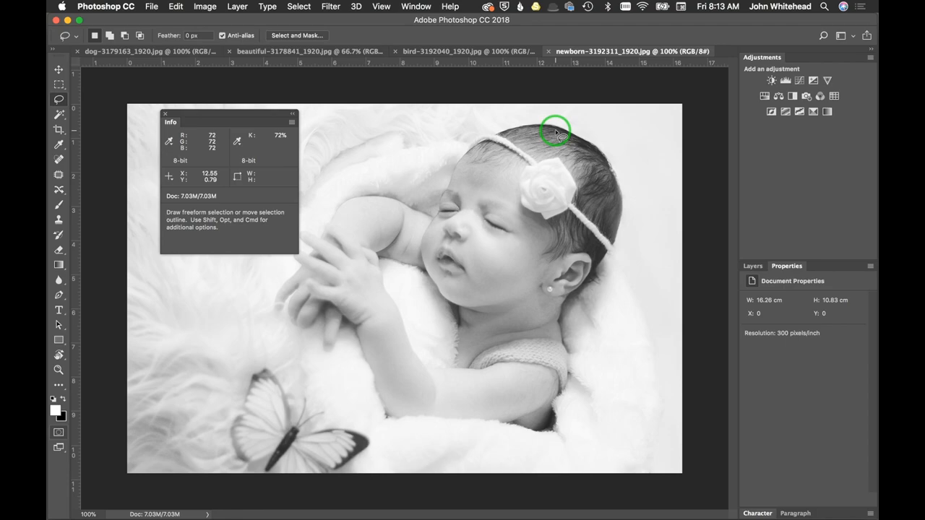
mouse_move(401, 159)
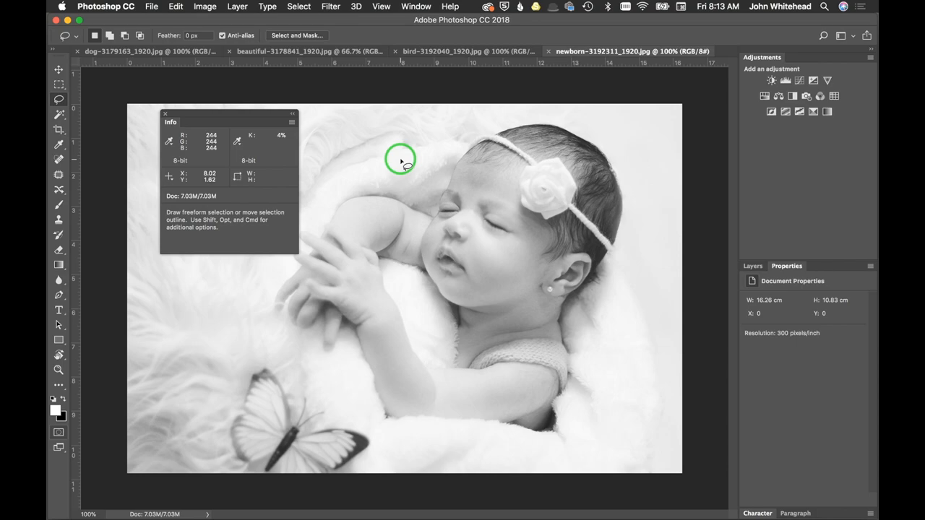
mouse_move(318, 147)
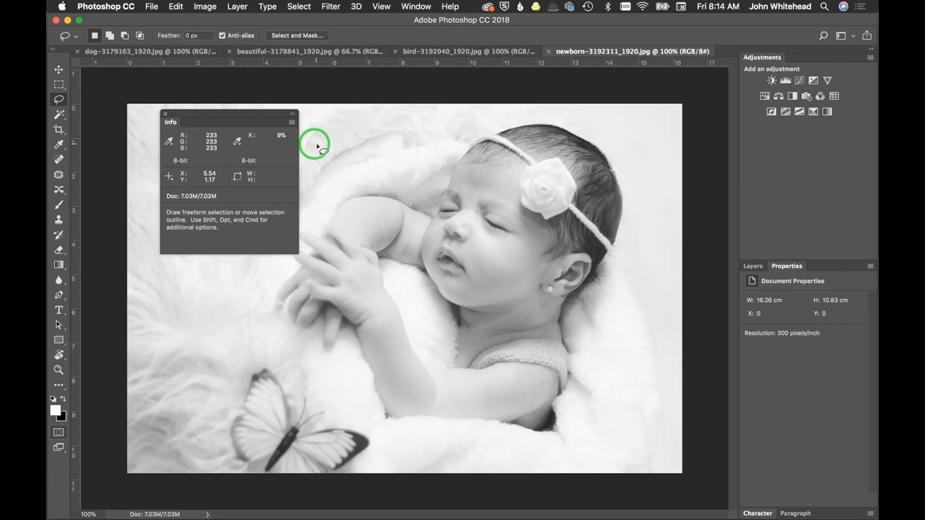
mouse_move(379, 177)
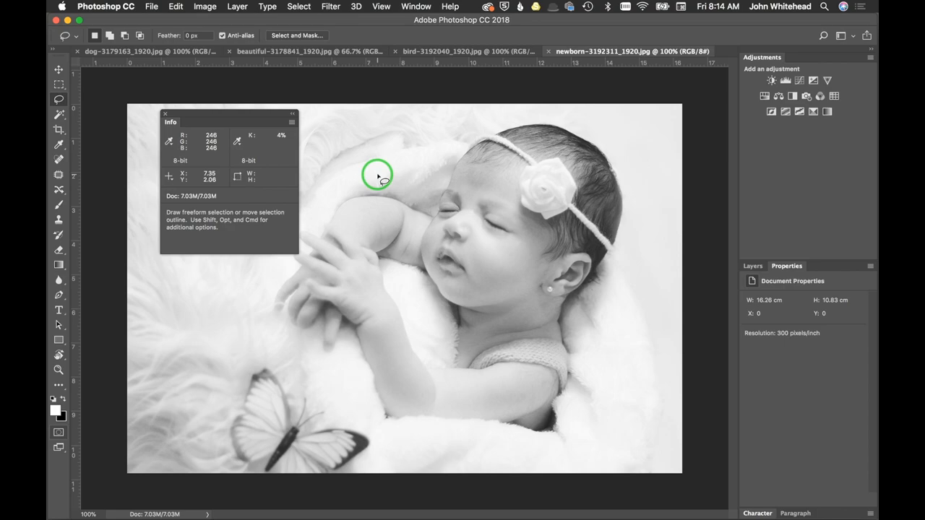
mouse_move(378, 173)
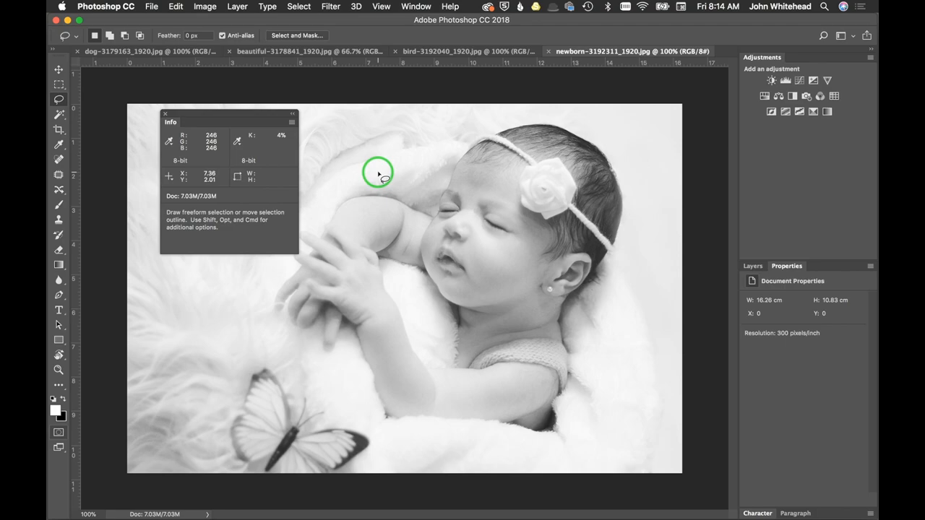
Switch to the bird-3192040 blackbird-in-snow document.
left_click(469, 51)
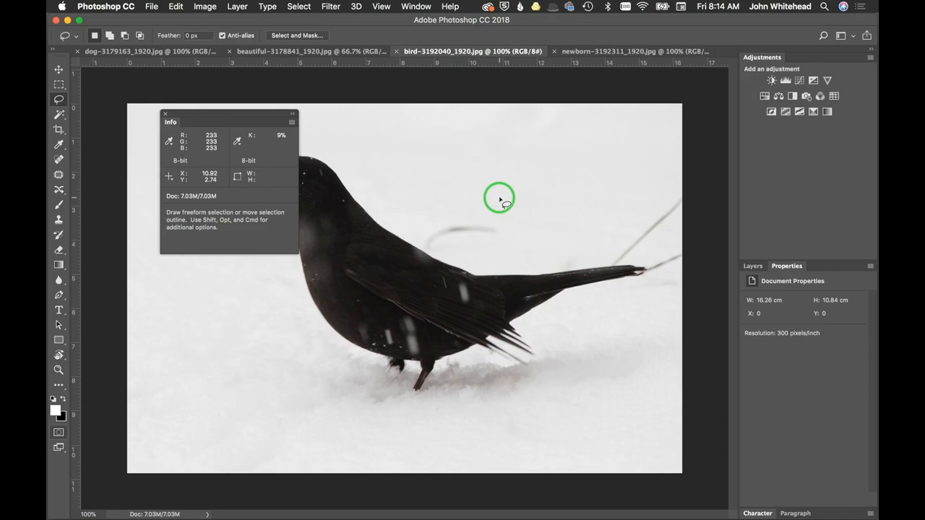
mouse_move(144, 144)
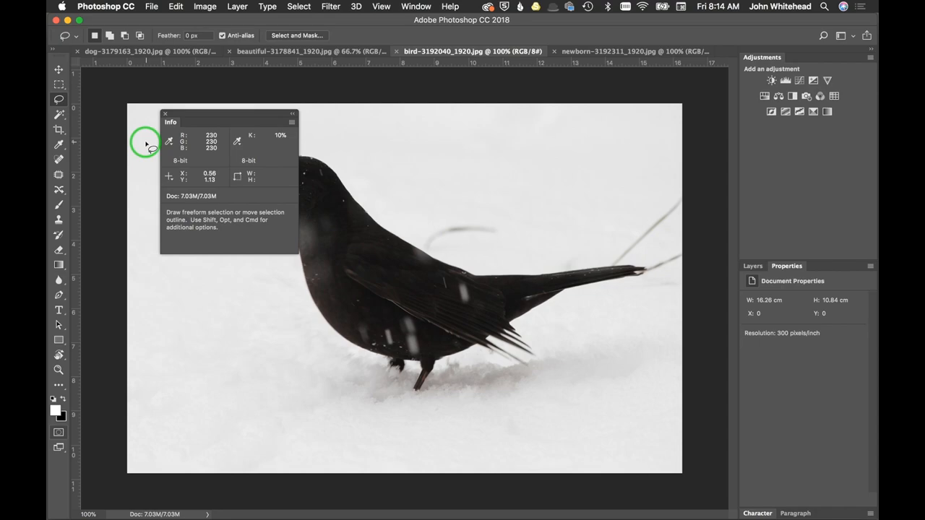
mouse_move(594, 161)
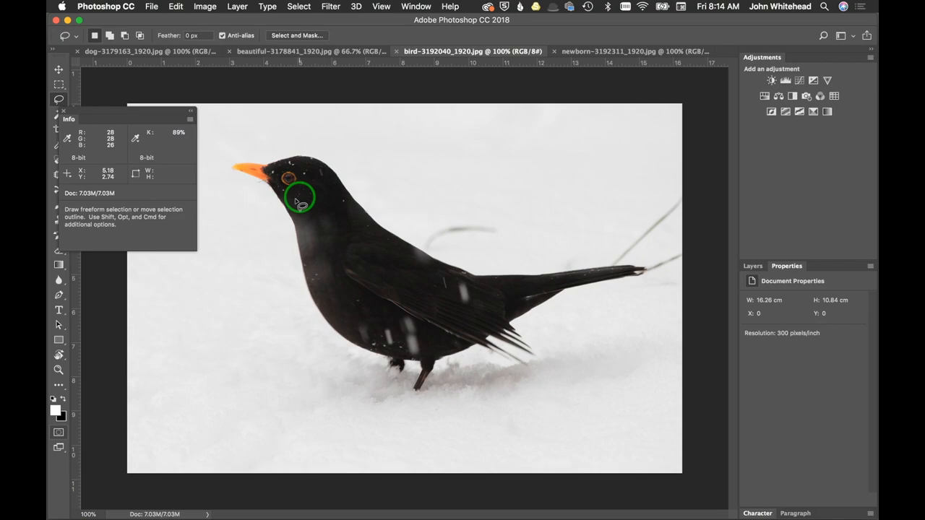
mouse_move(451, 299)
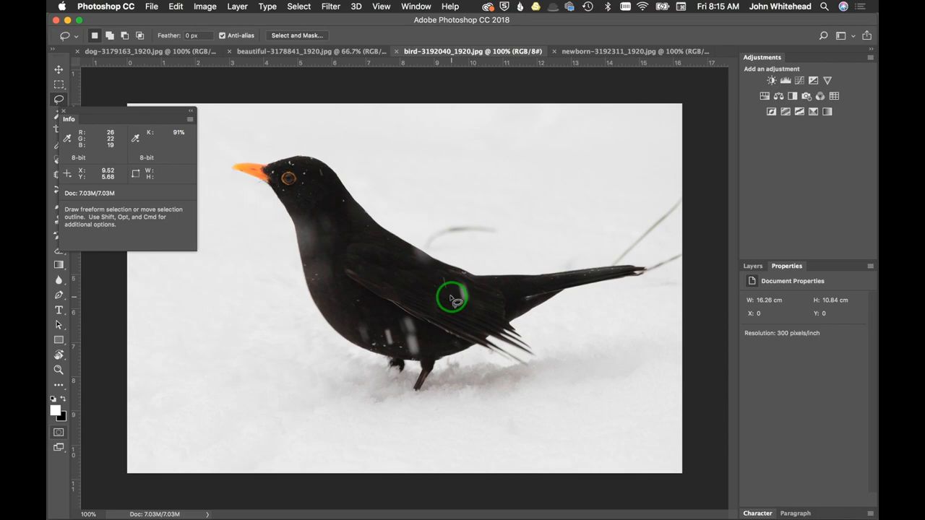
mouse_move(518, 158)
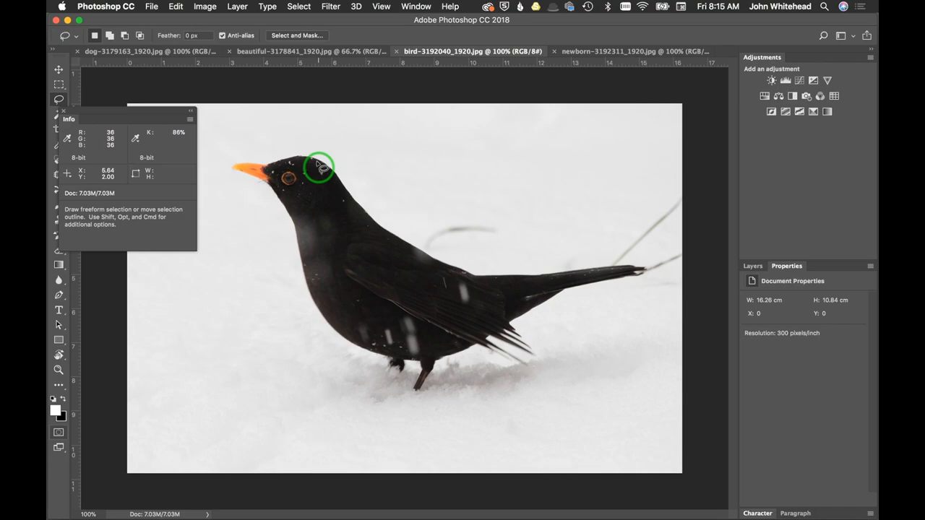
mouse_move(185, 151)
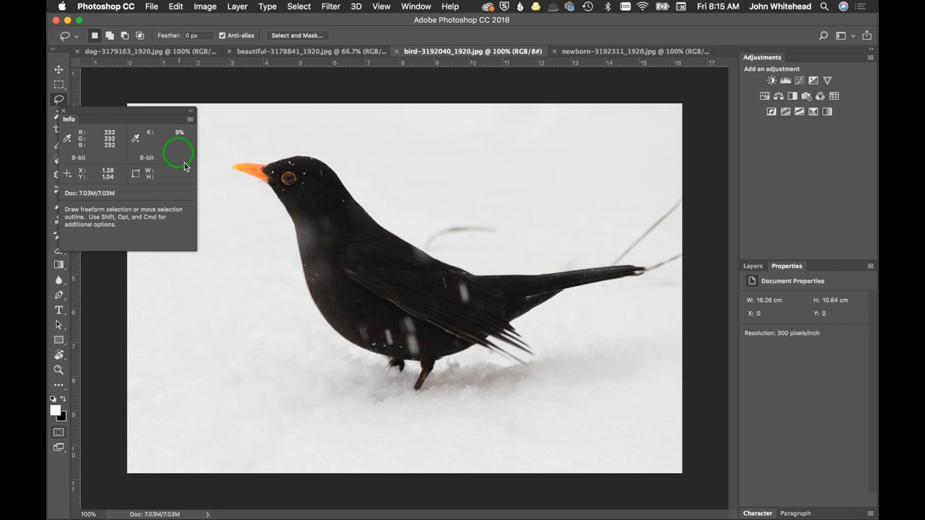
mouse_move(405, 304)
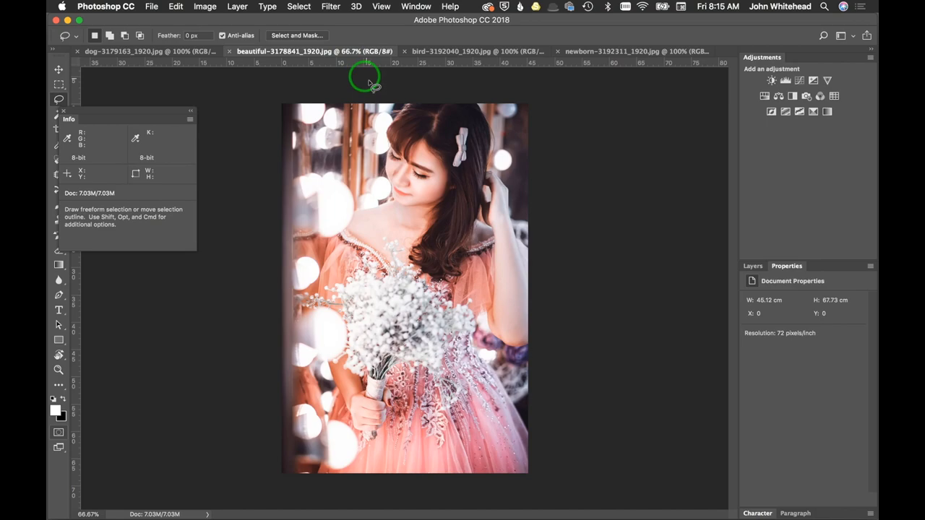
mouse_move(430, 191)
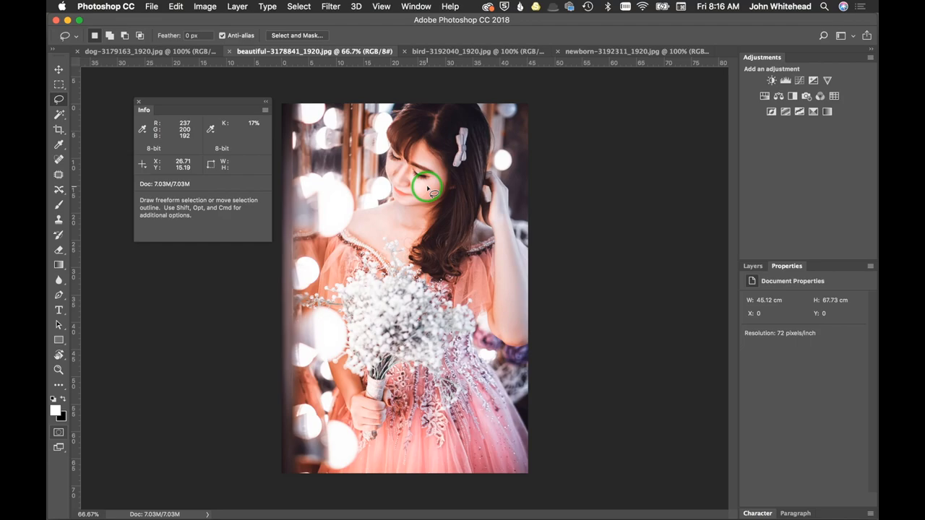
Switch to the dog-3179163 black-and-white puppy document.
left_click(144, 51)
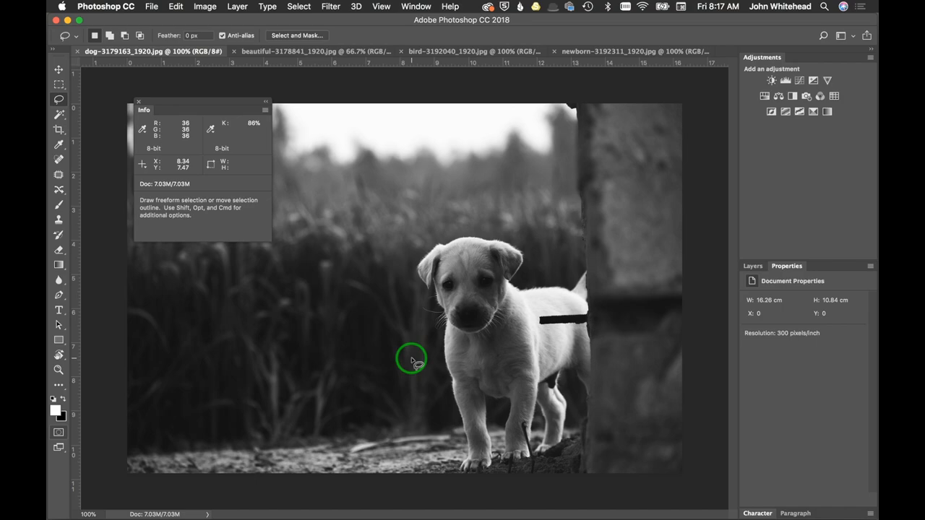
mouse_move(553, 339)
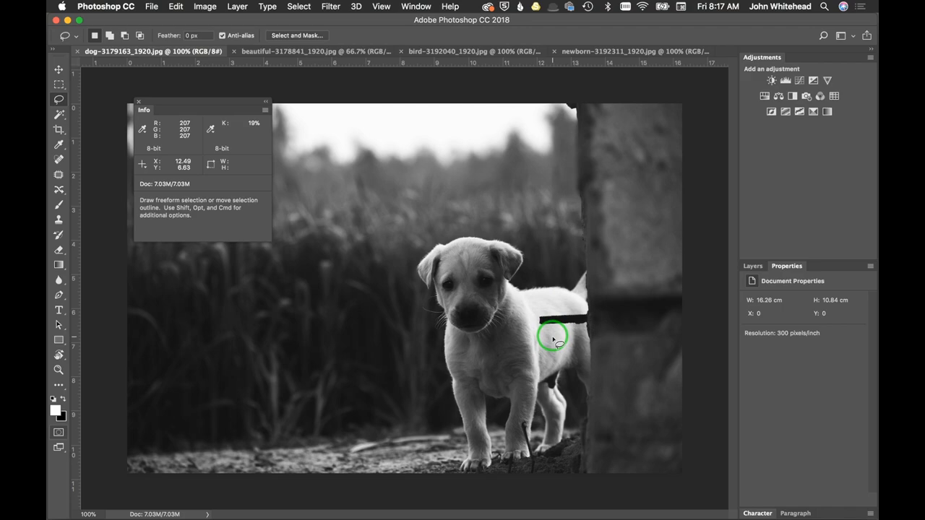
mouse_move(472, 120)
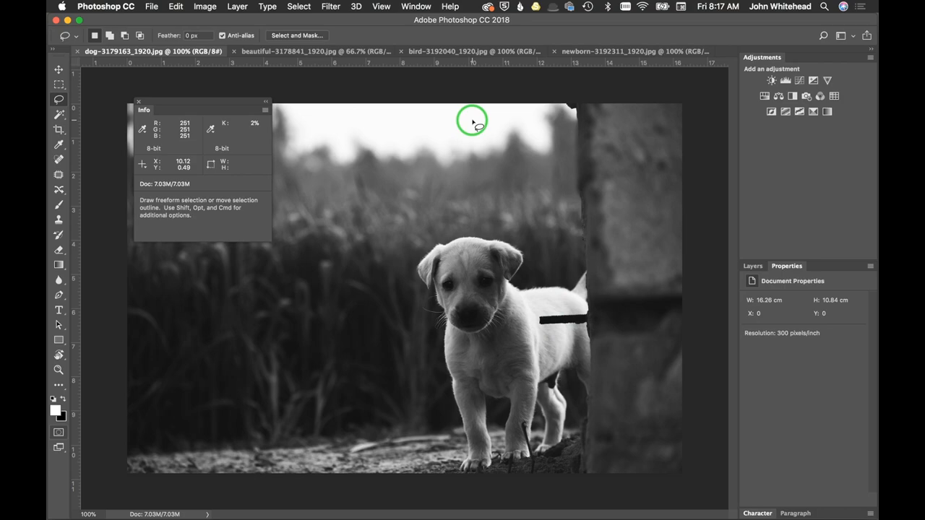
mouse_move(316, 121)
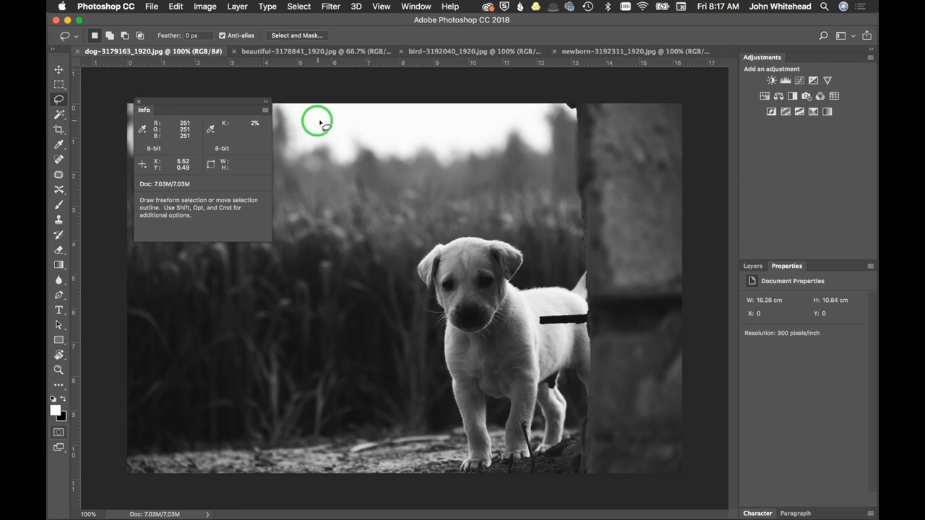
mouse_move(396, 111)
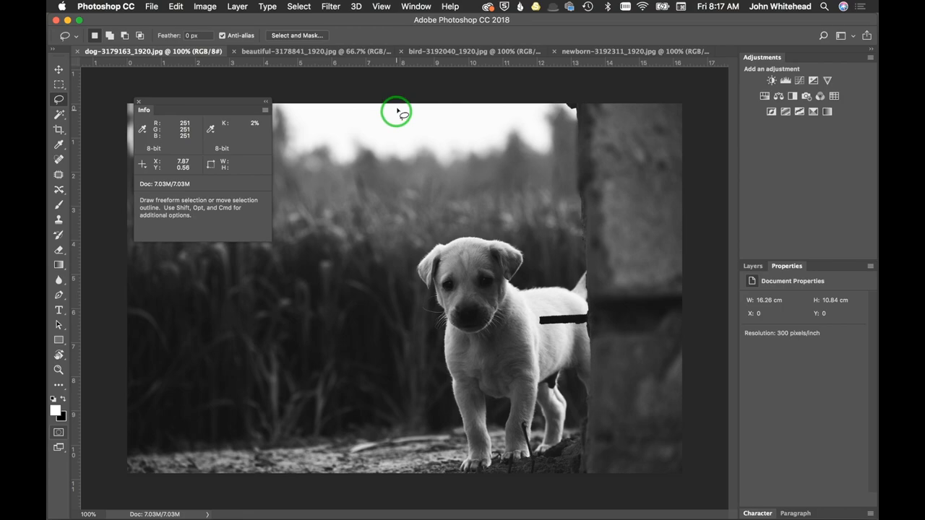
mouse_move(477, 114)
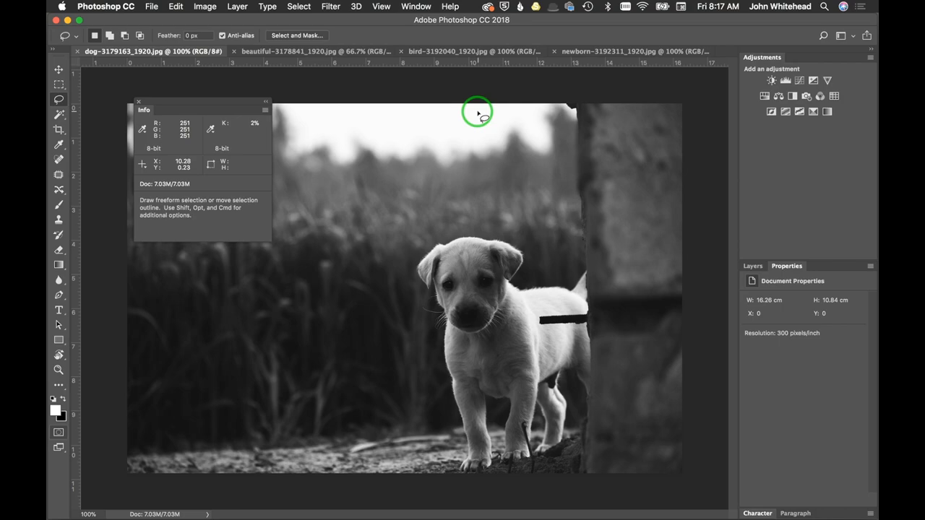
mouse_move(475, 275)
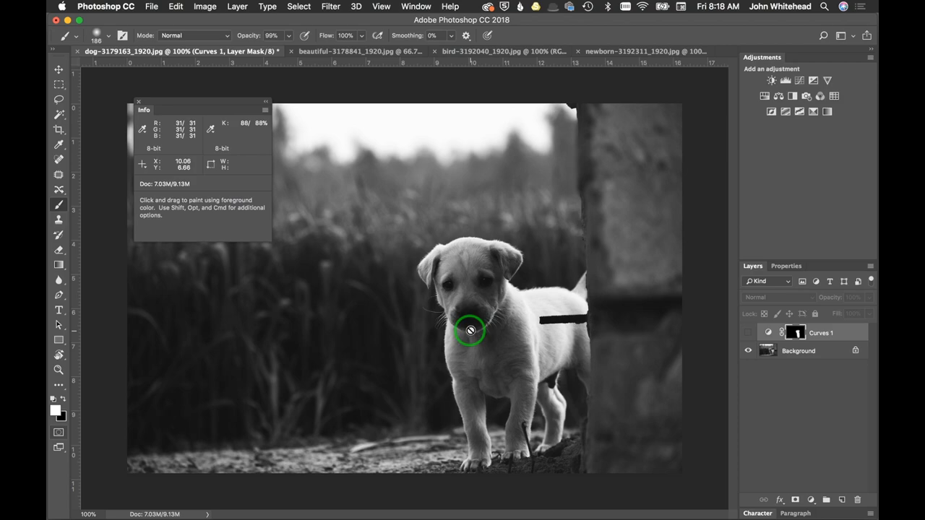
mouse_move(692, 309)
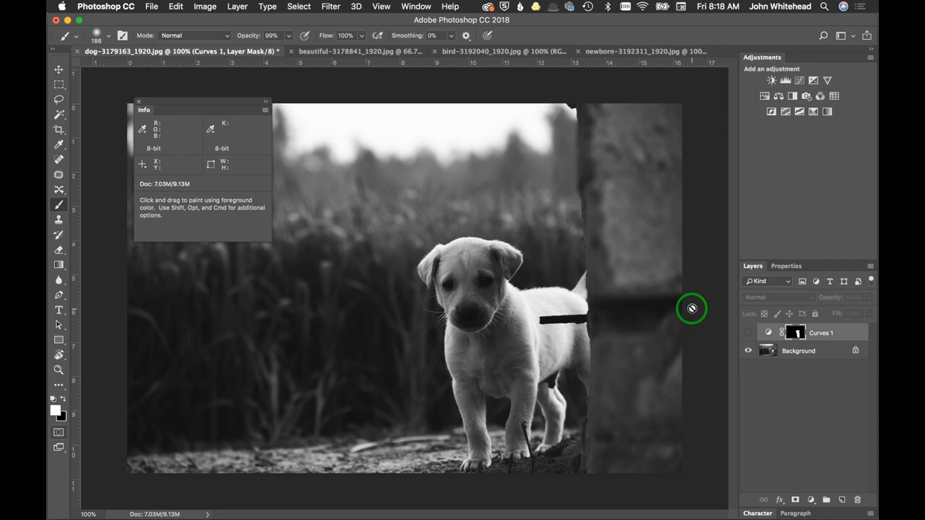
mouse_move(524, 315)
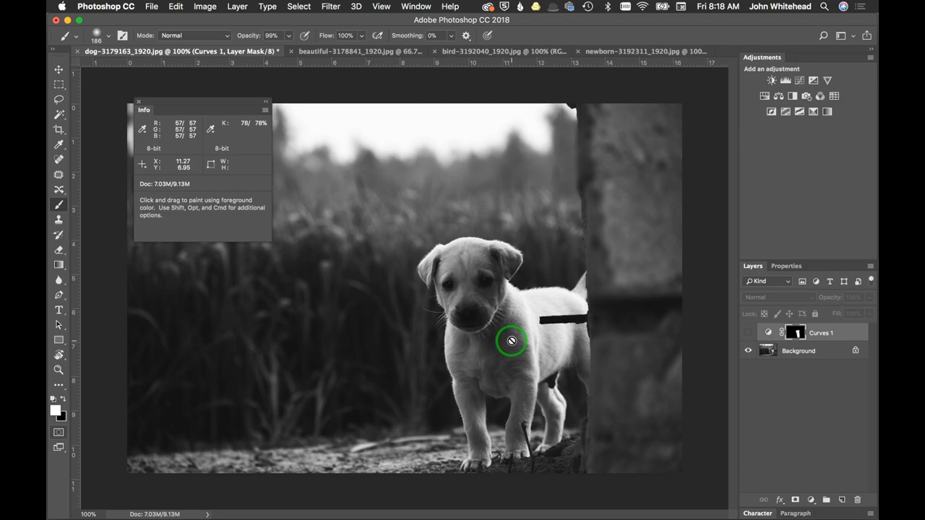
mouse_move(603, 364)
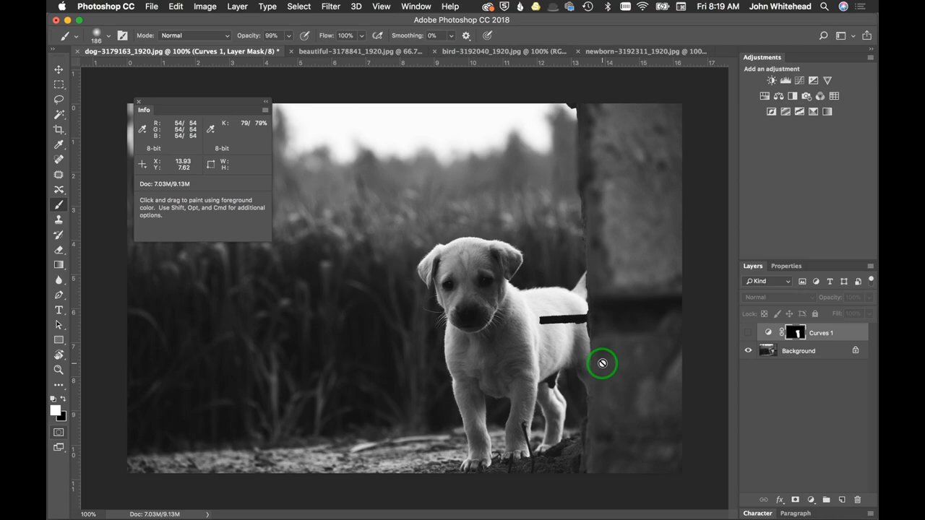
mouse_move(598, 364)
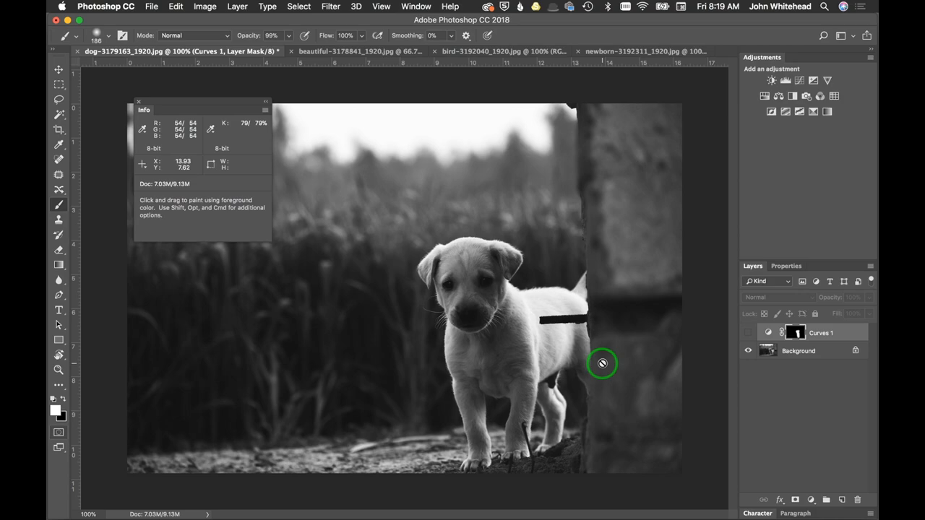